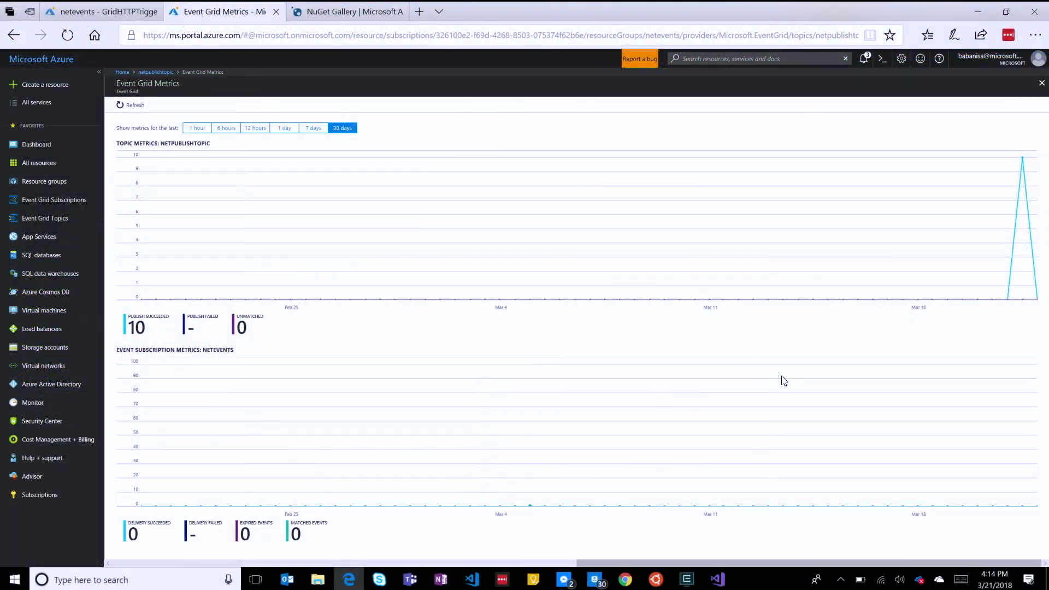
mouse_move(781, 379)
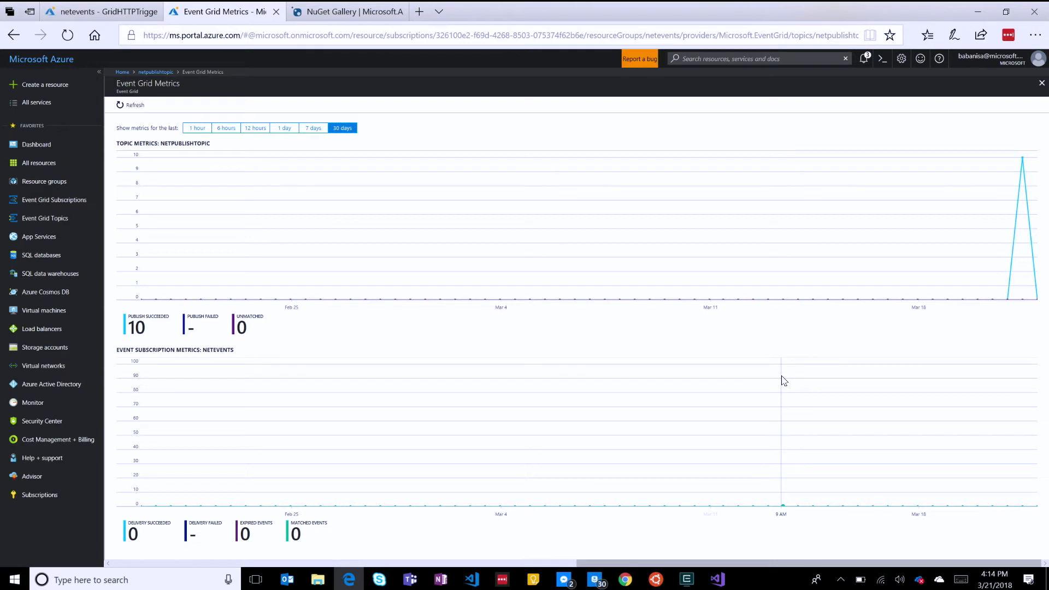
mouse_move(977, 483)
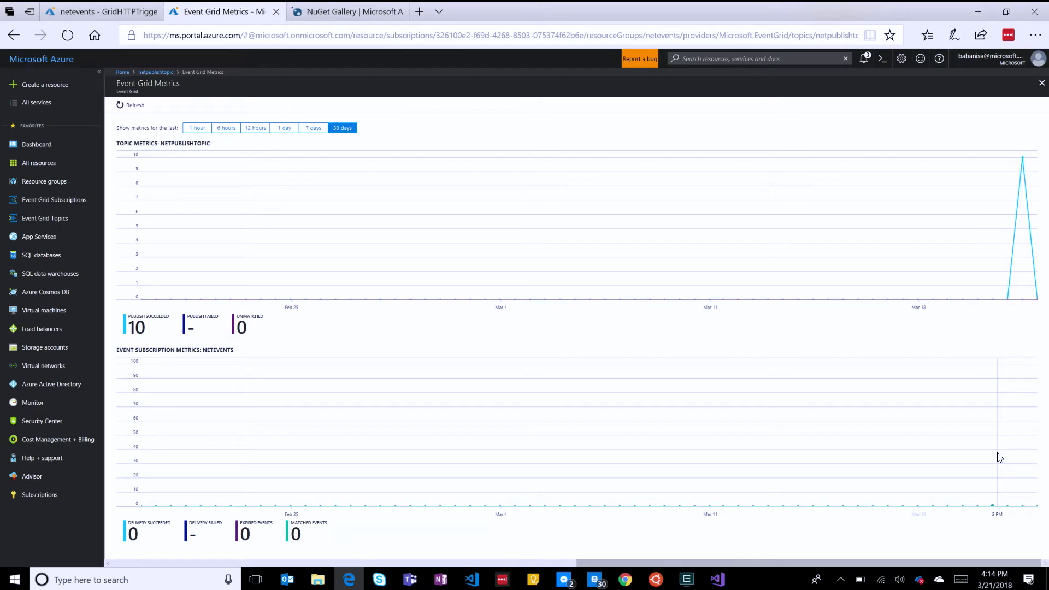
Switch to the GridHTTPTrigger tab and scroll through its run.csx new-employee handler and logs
left_click(101, 11)
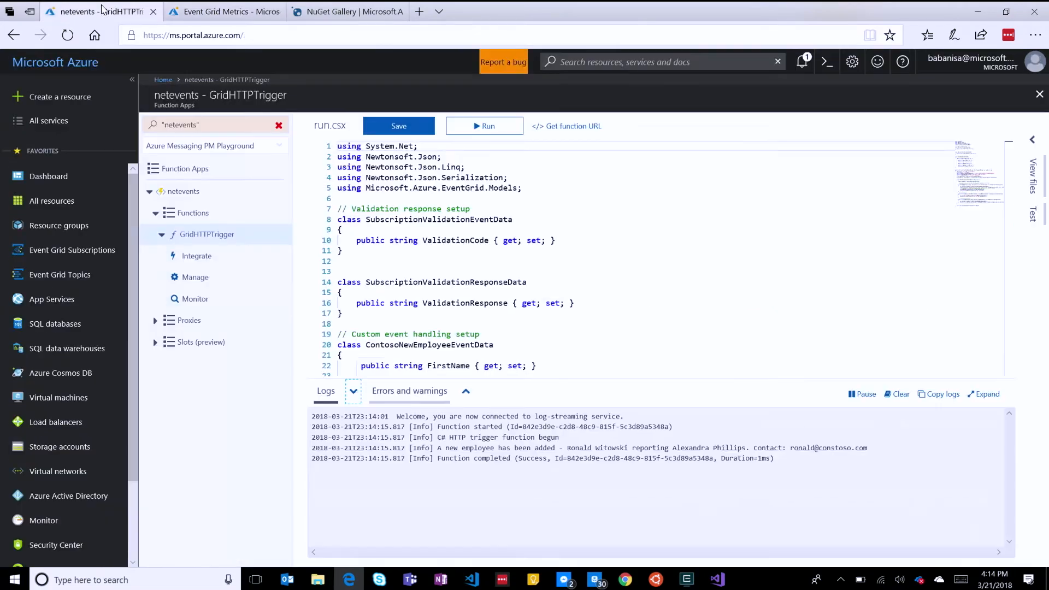
scroll("down", 3)
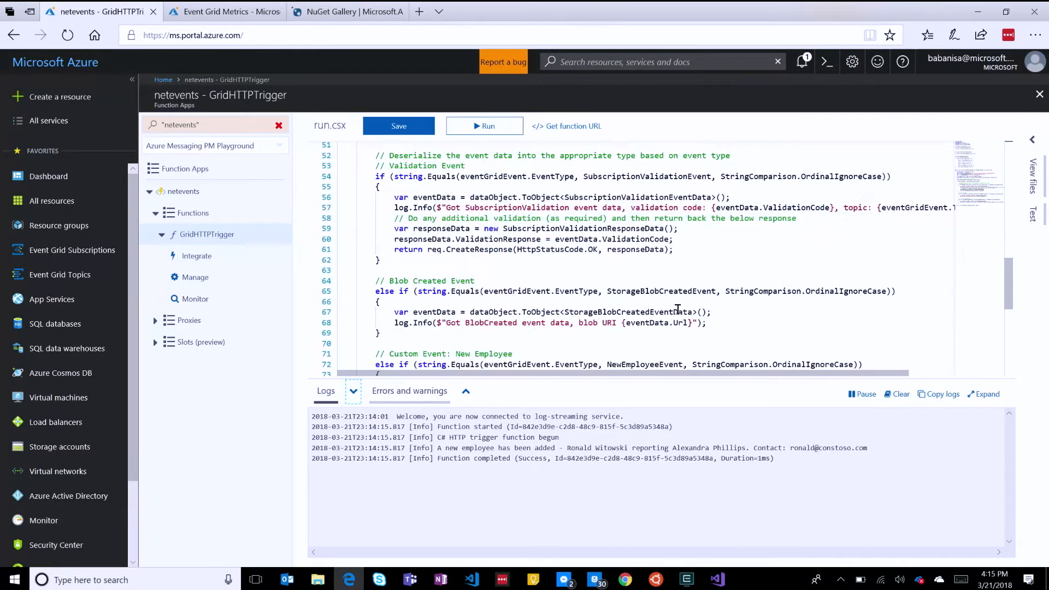
scroll("down", 3)
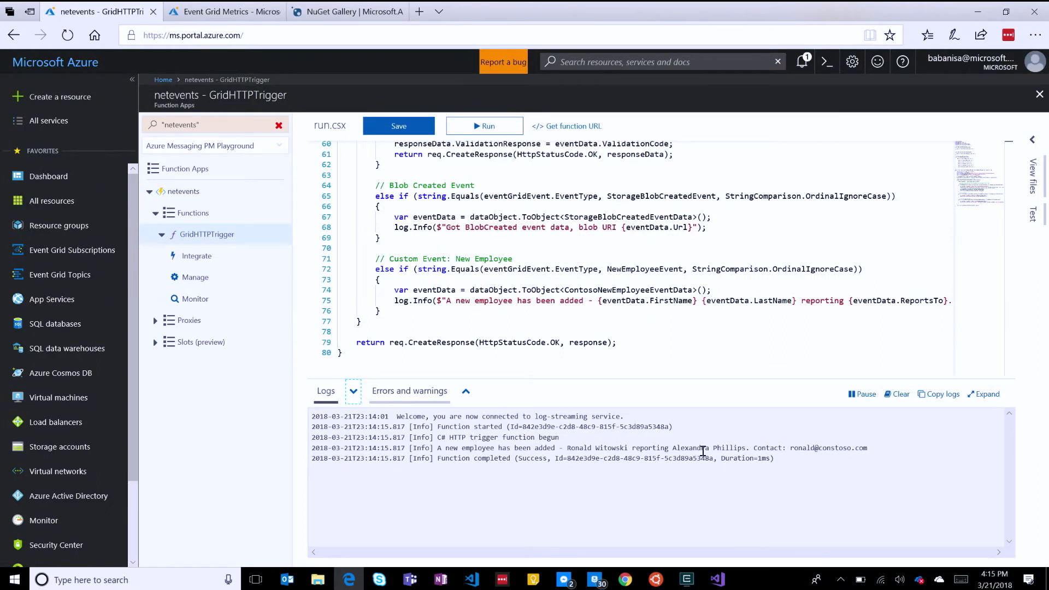
mouse_move(628, 449)
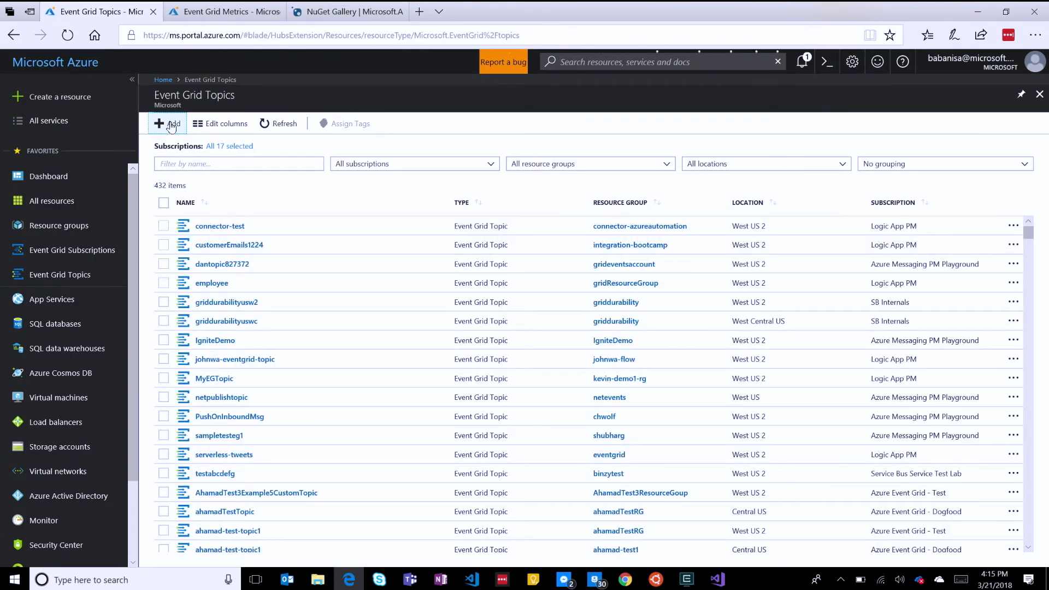
Open the Create Topic form, then return to the Grid and .Net dashboard's recent dashboards list
left_click(167, 123)
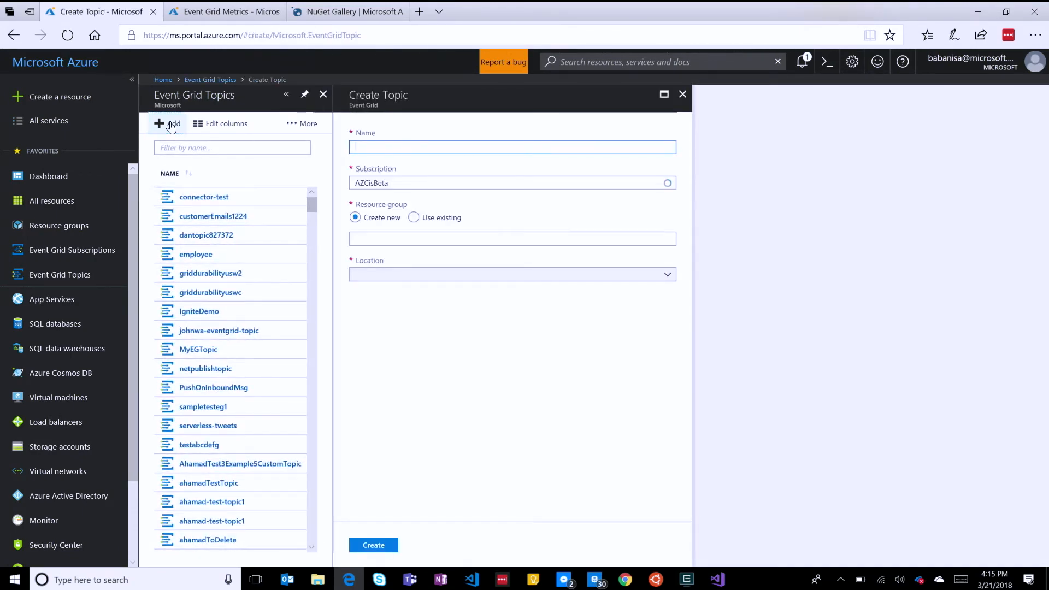
left_click(511, 274)
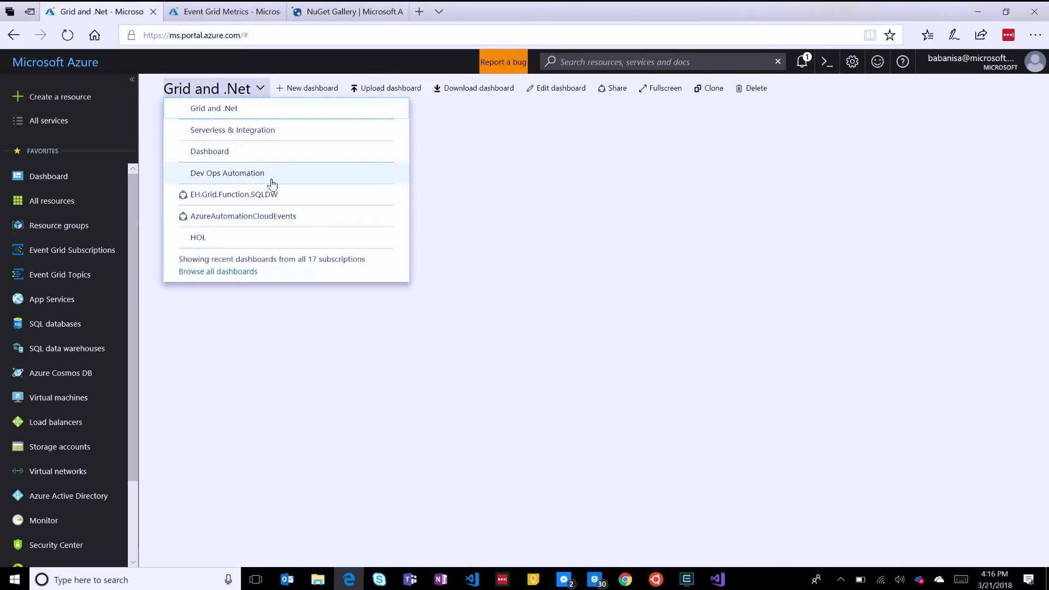
Pick a saved dashboard and open the equipmentorders storage account overview
left_click(232, 130)
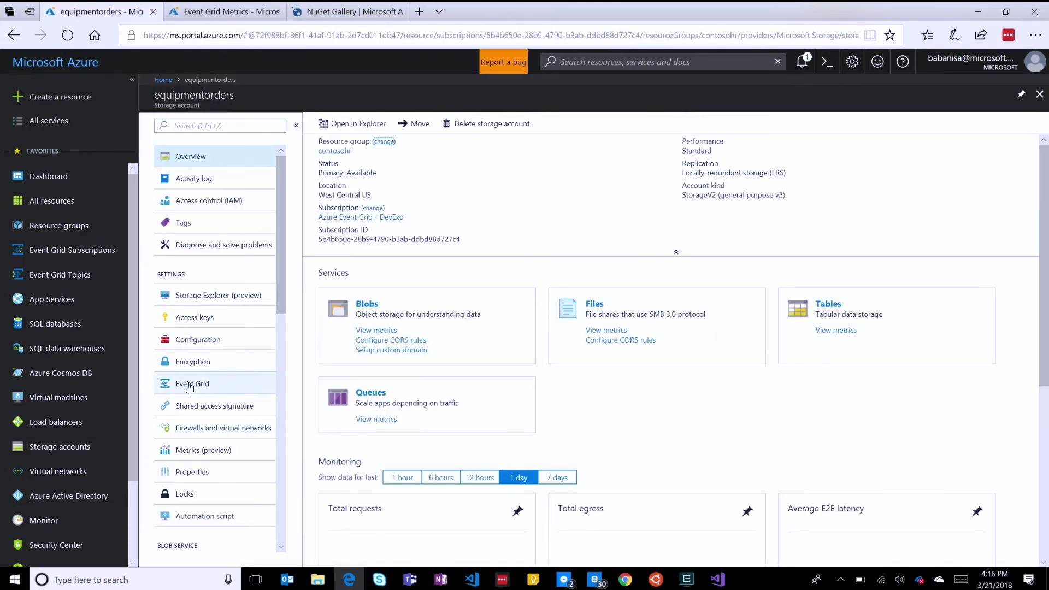
From the storage account's Event Grid page, start a new event subscription and select Subscriber Endpoint
left_click(192, 384)
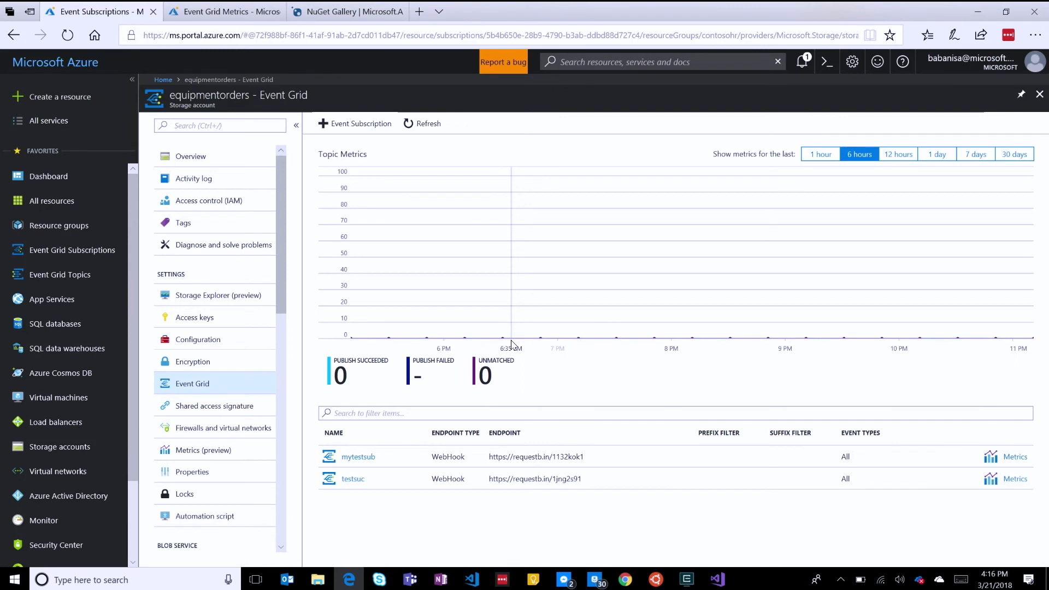
left_click(355, 123)
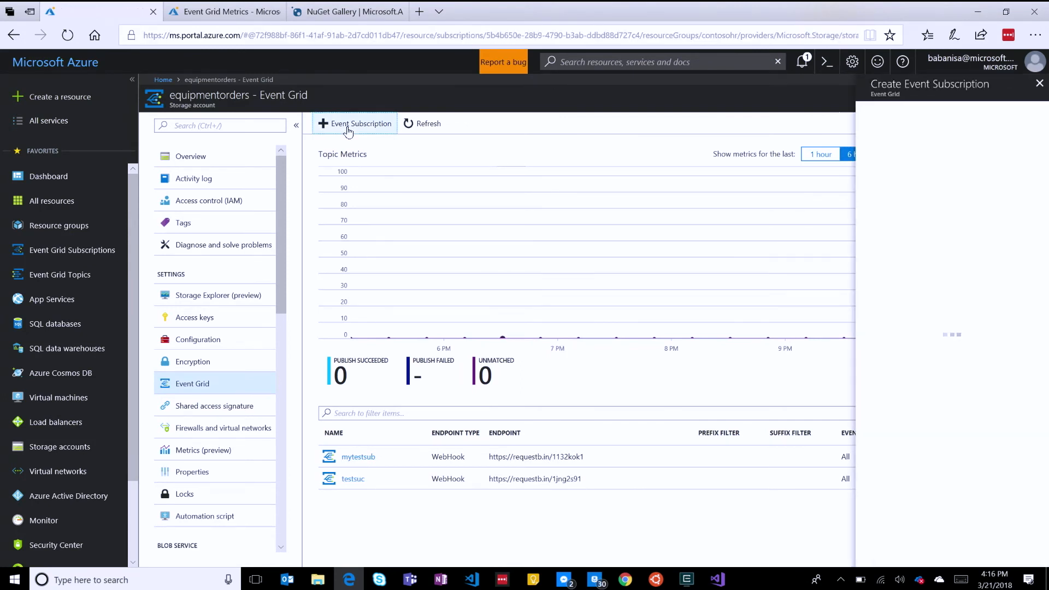
left_click(355, 123)
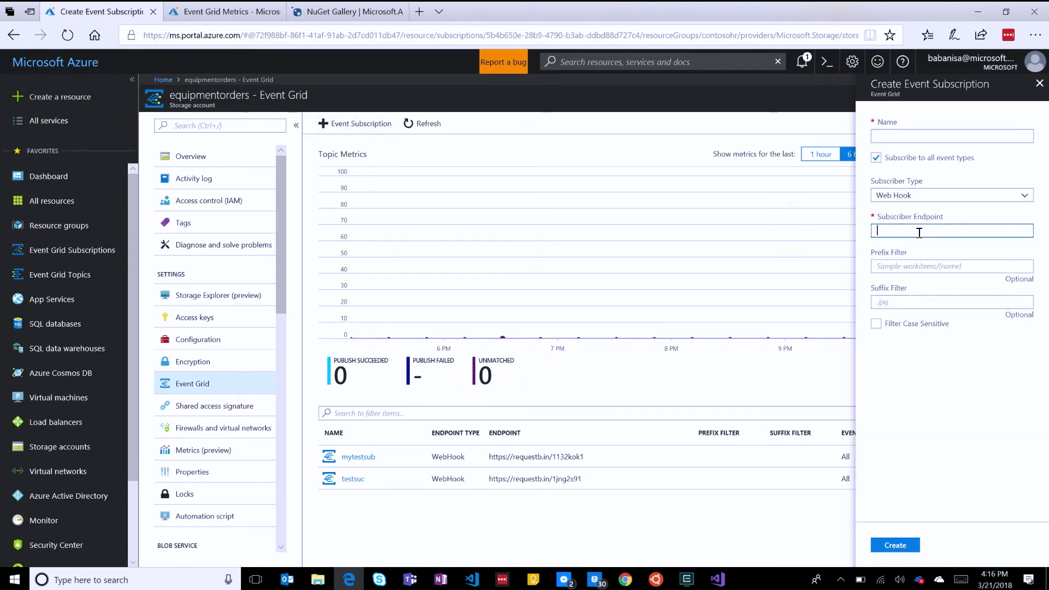